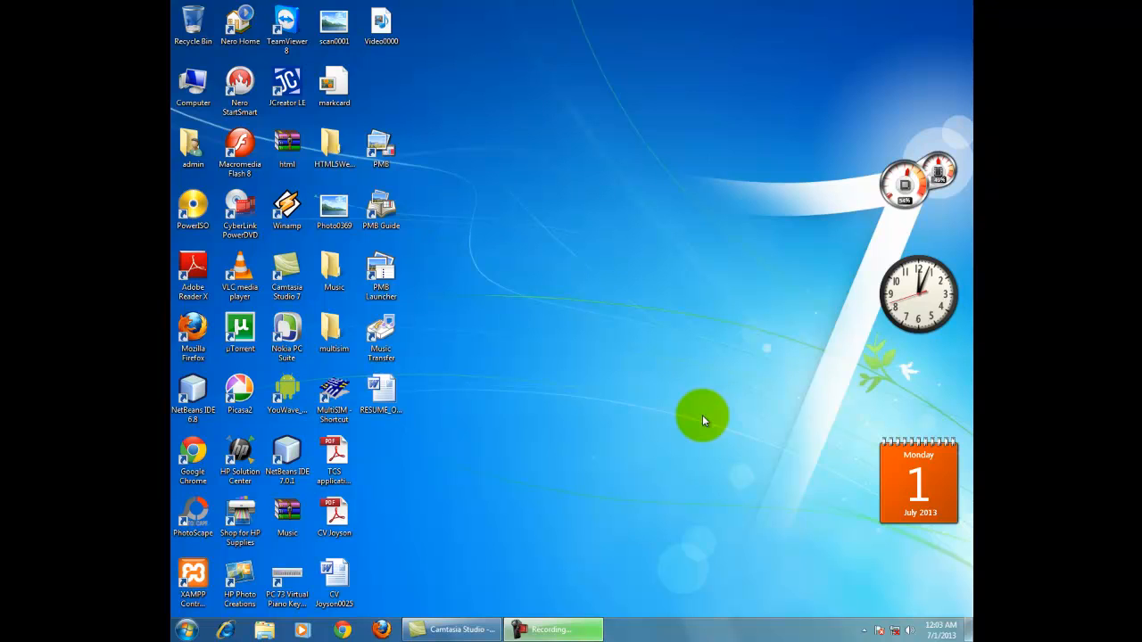
{"action": "mouse_move", "coordinate": [205, 631]}
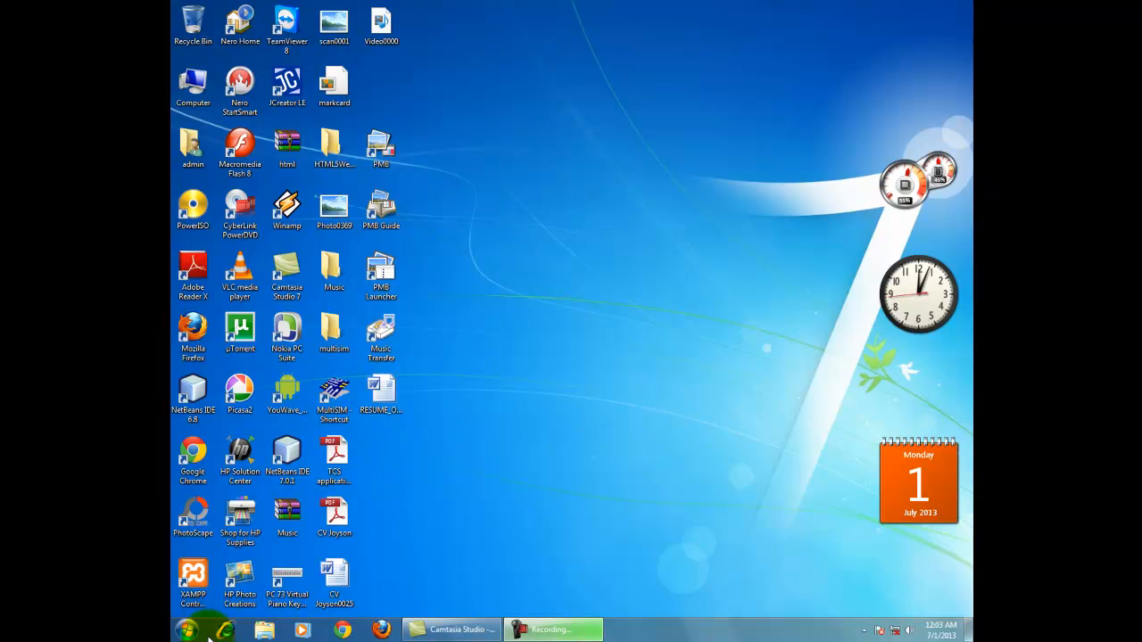
Launch Task Scheduler from Control Panel's Administrative Tools
{"action": "left_click", "coordinate": [193, 630]}
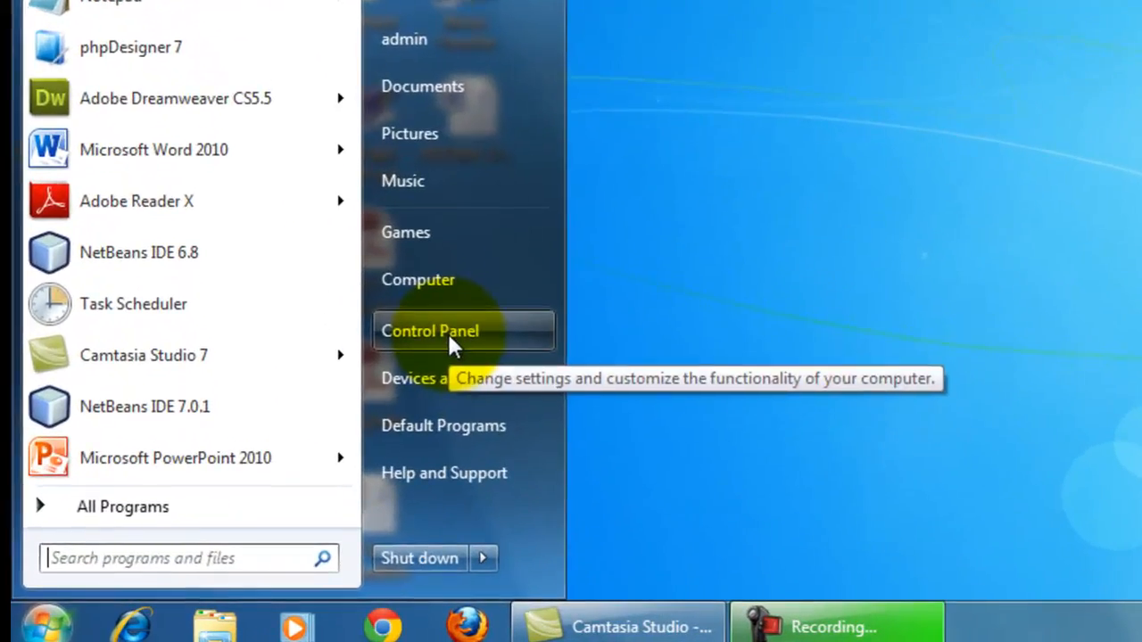
{"action": "left_click", "coordinate": [430, 330]}
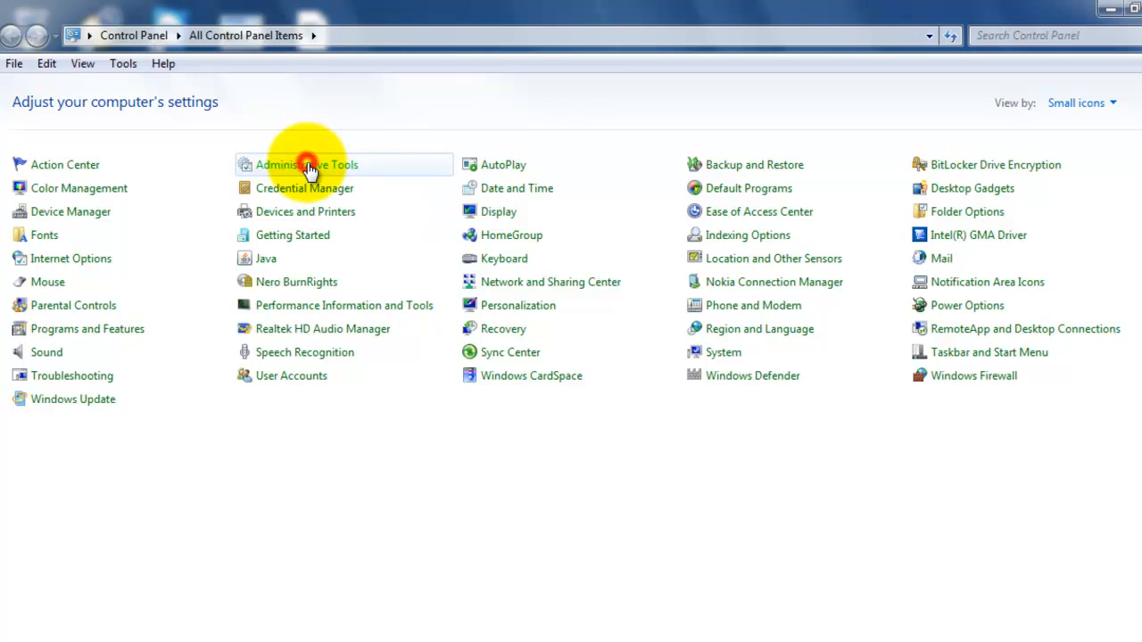
{"action": "double_click", "coordinate": [307, 164]}
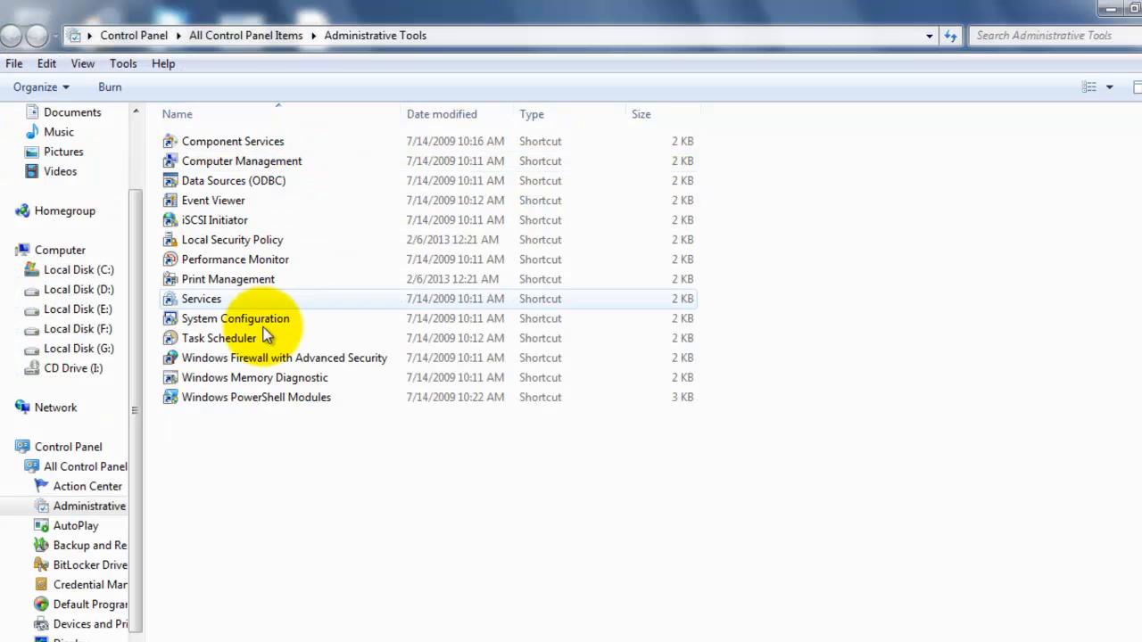
{"action": "left_click", "coordinate": [218, 337]}
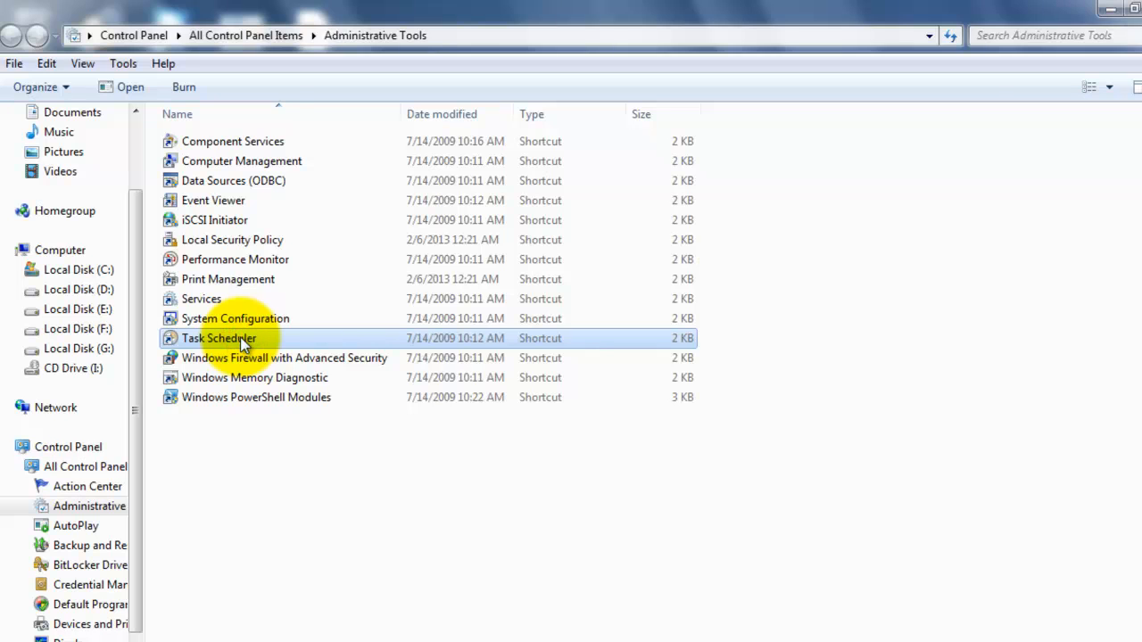
{"action": "double_click", "coordinate": [217, 339]}
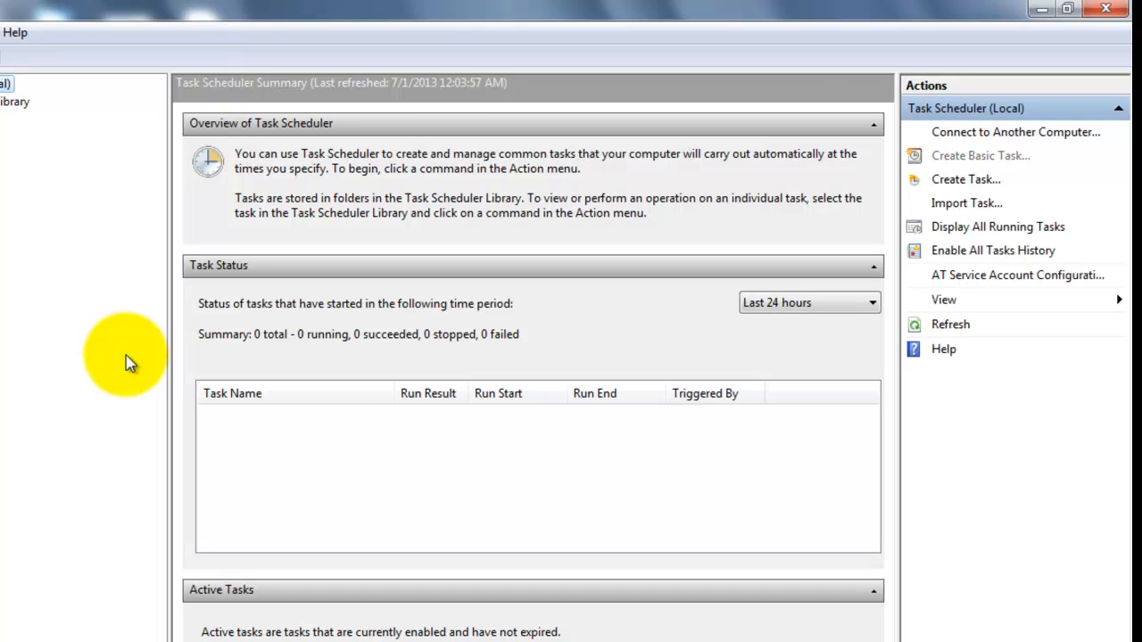
Create a basic task named 'adobe' and continue to the trigger page
{"action": "left_click", "coordinate": [981, 155]}
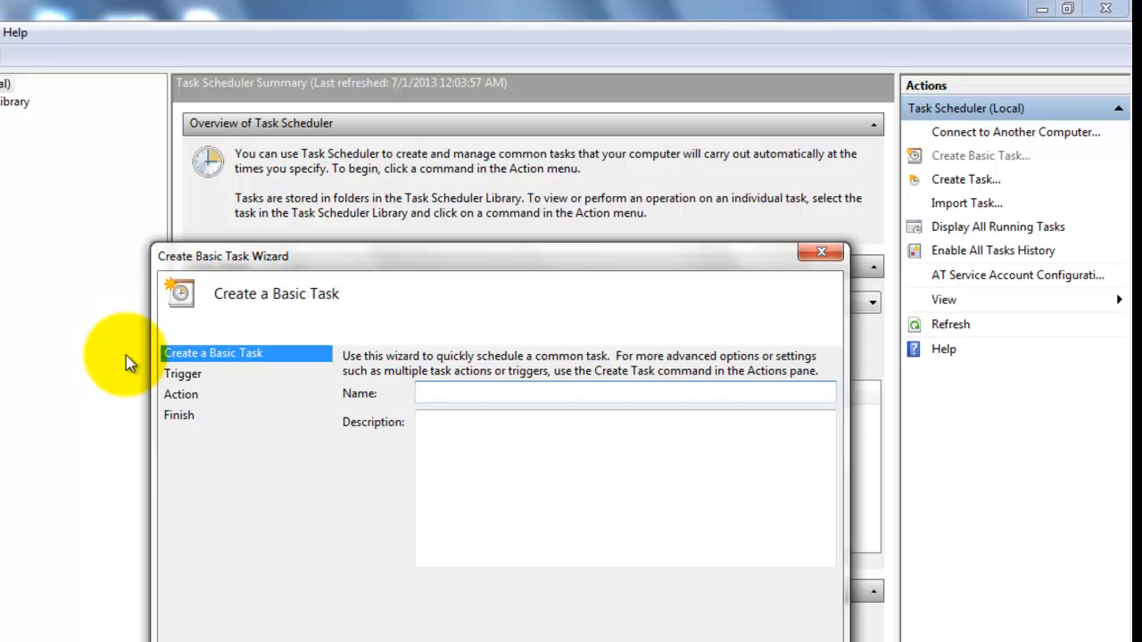
{"action": "type", "text": "ado"}
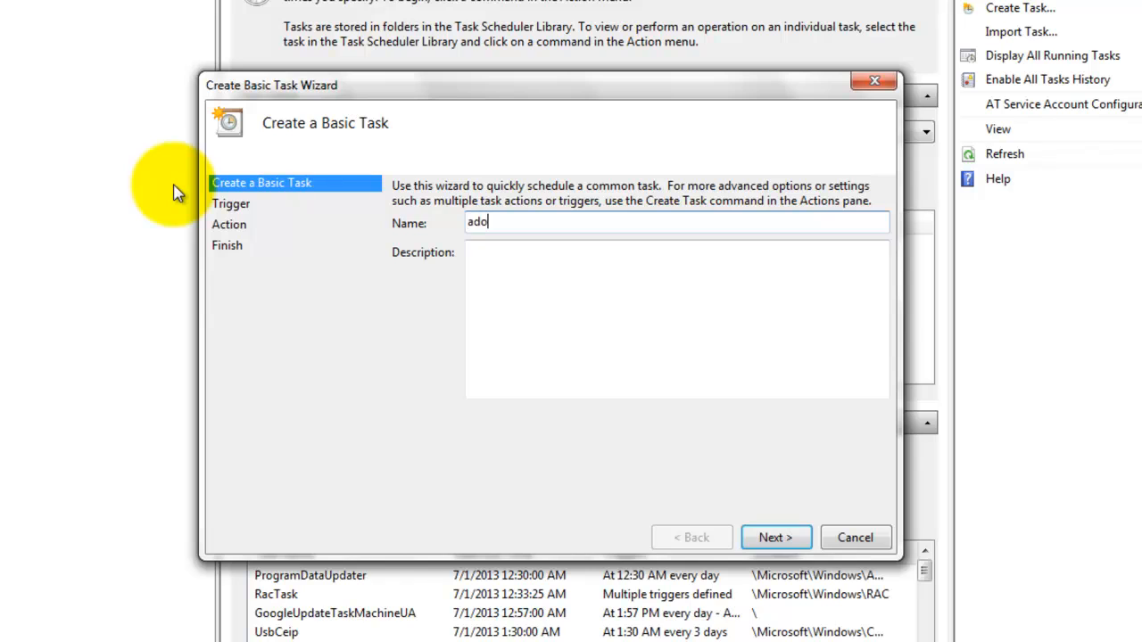
{"action": "type", "text": "be"}
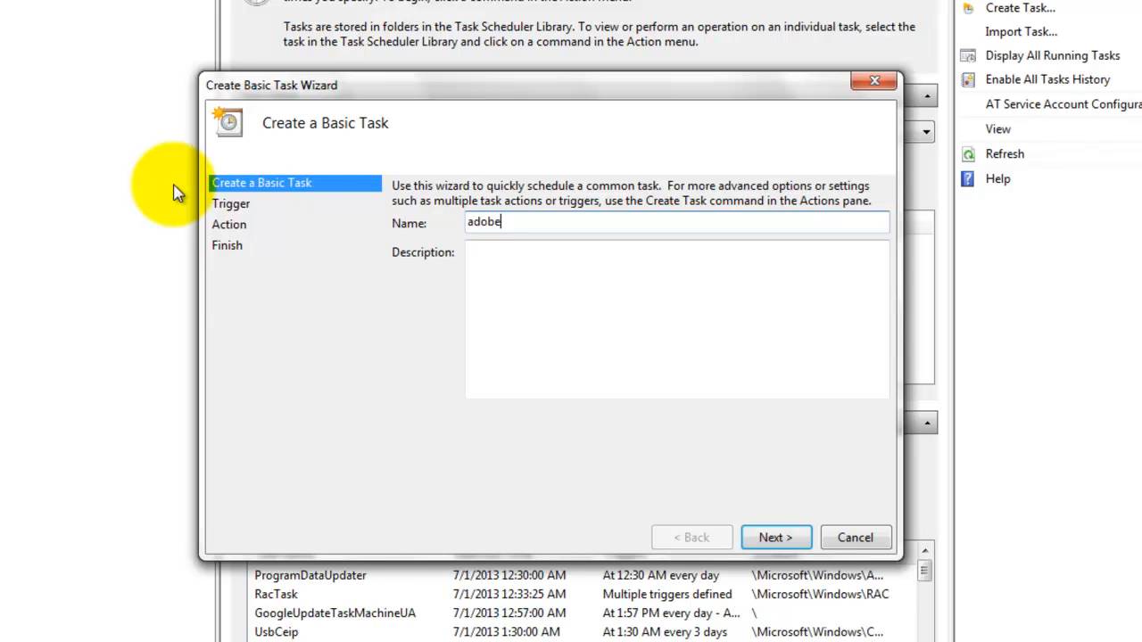
{"action": "left_click", "coordinate": [774, 537]}
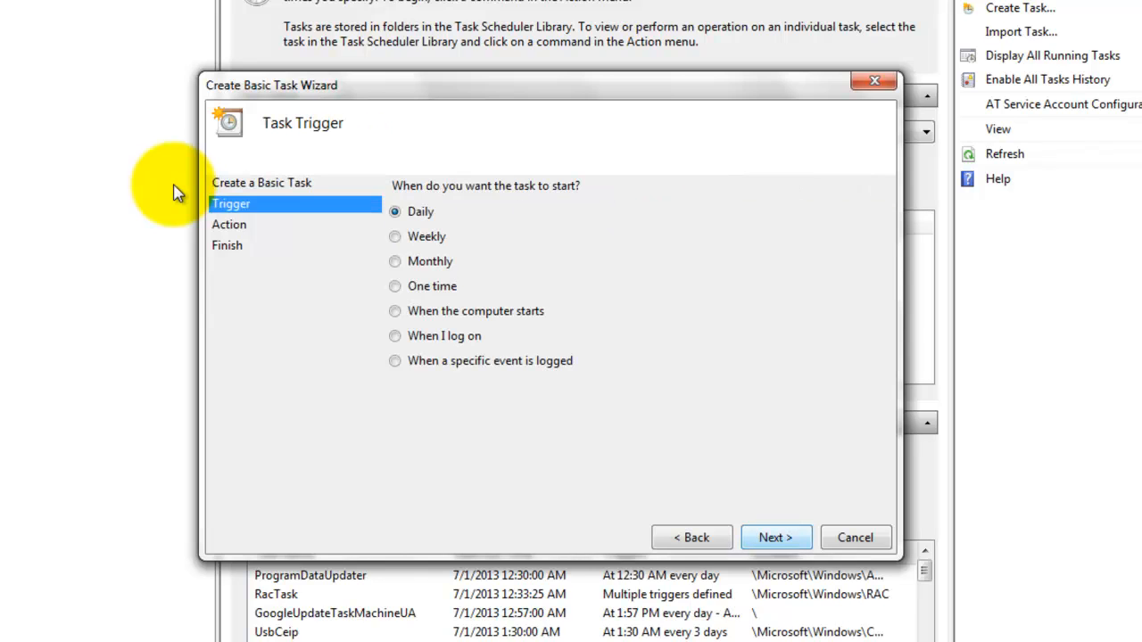
Schedule the task daily to start Adobe Reader X, opening its properties when finished
{"action": "left_click", "coordinate": [774, 537]}
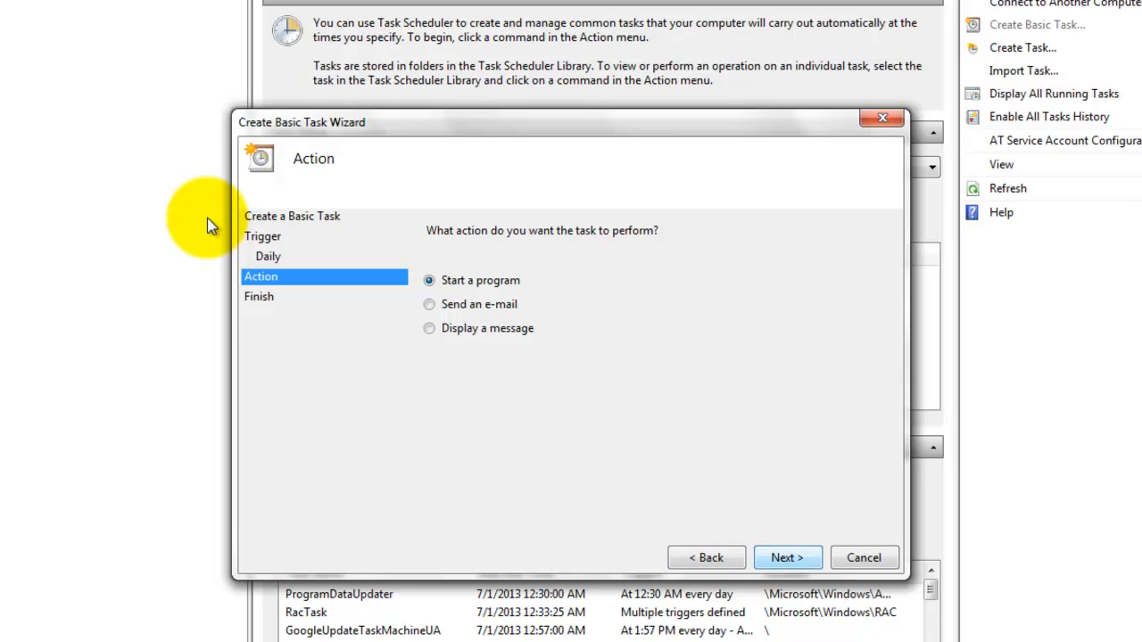
{"action": "left_click", "coordinate": [787, 557]}
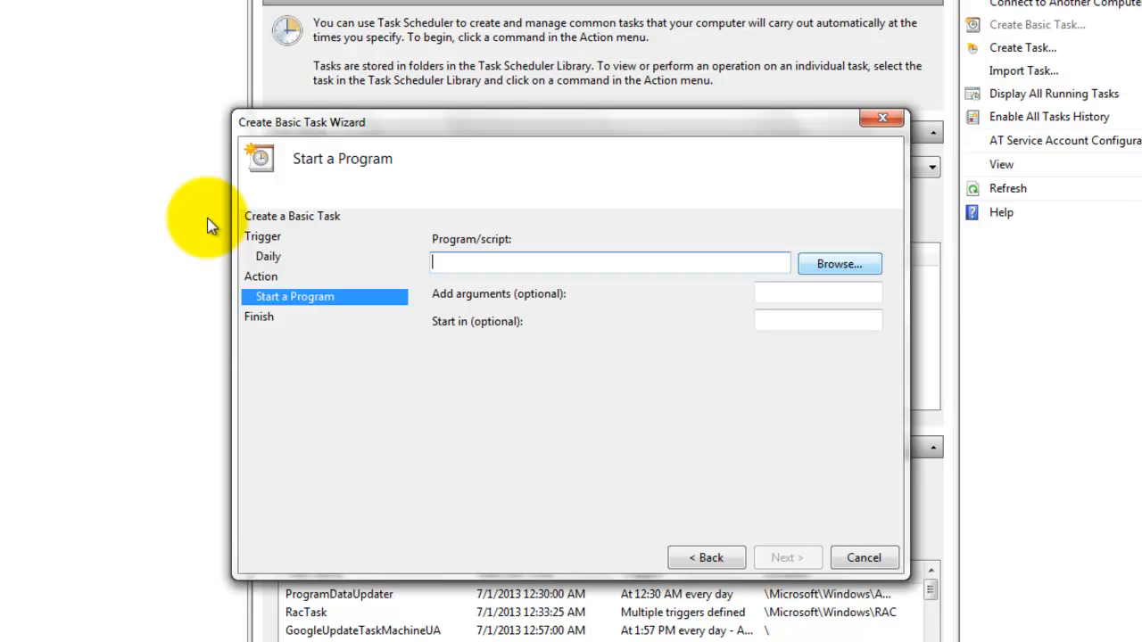
{"action": "left_click", "coordinate": [839, 264]}
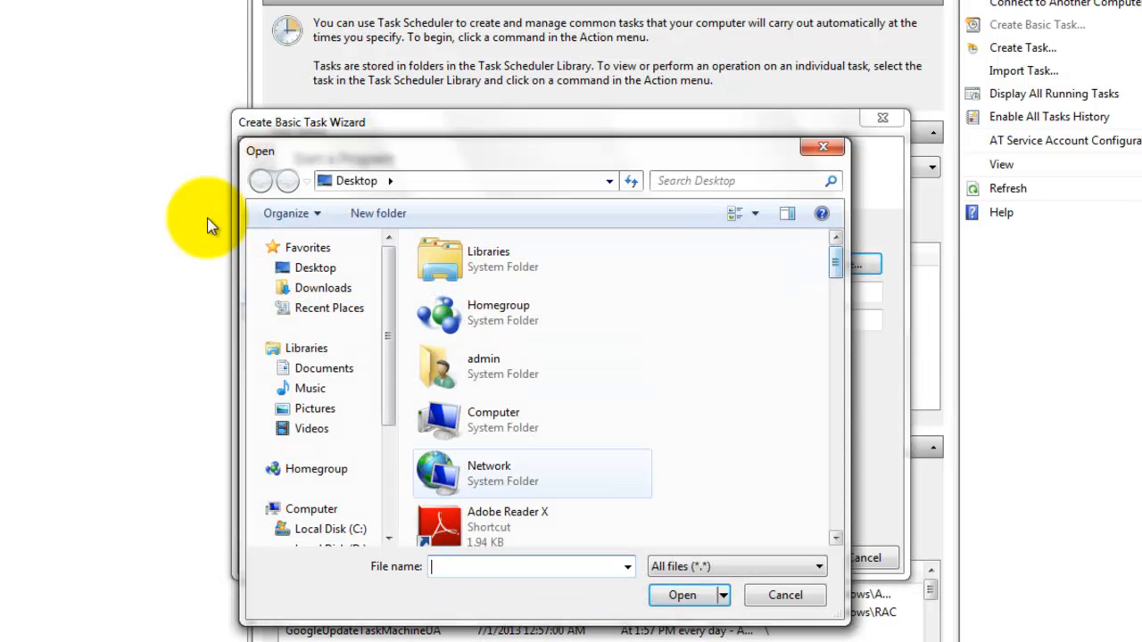
{"action": "left_click", "coordinate": [506, 518]}
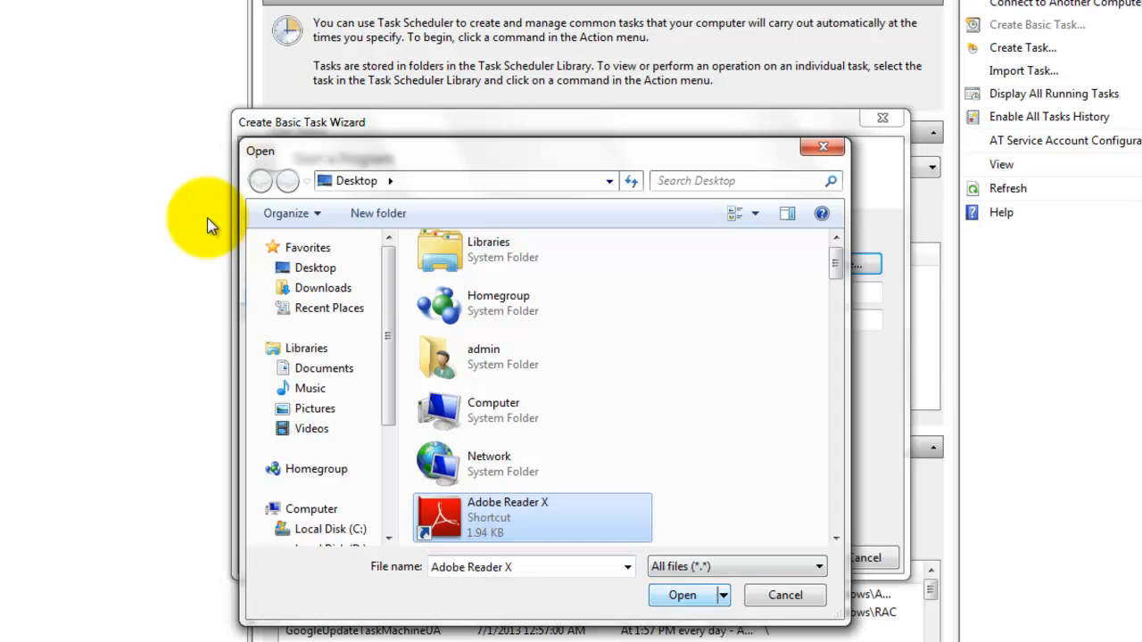
{"action": "left_click", "coordinate": [681, 596]}
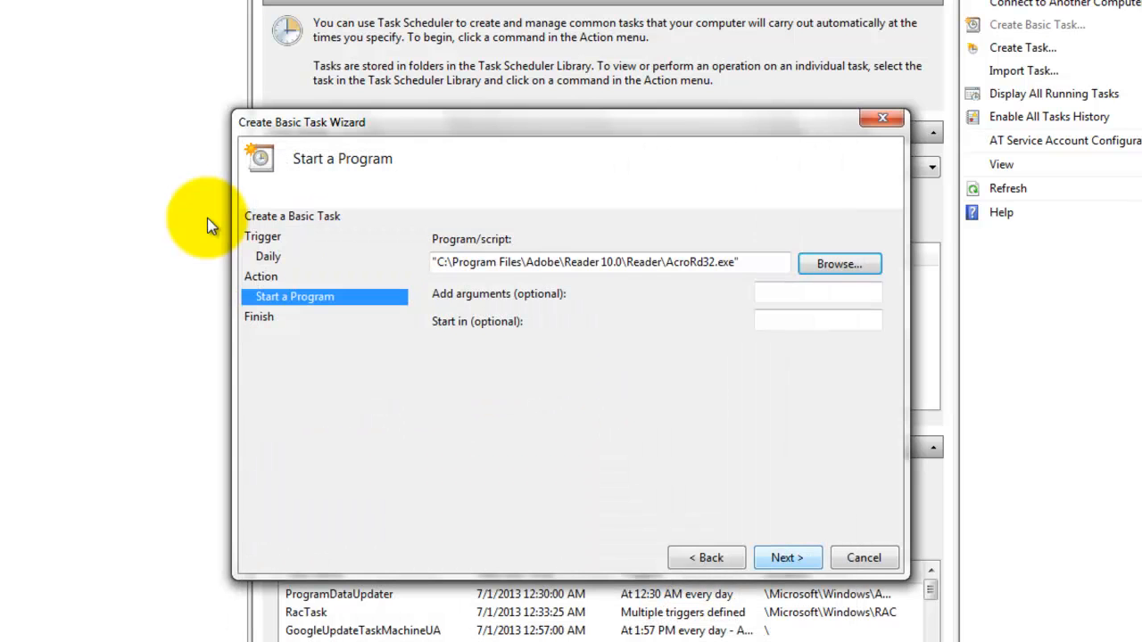
{"action": "left_click", "coordinate": [785, 557]}
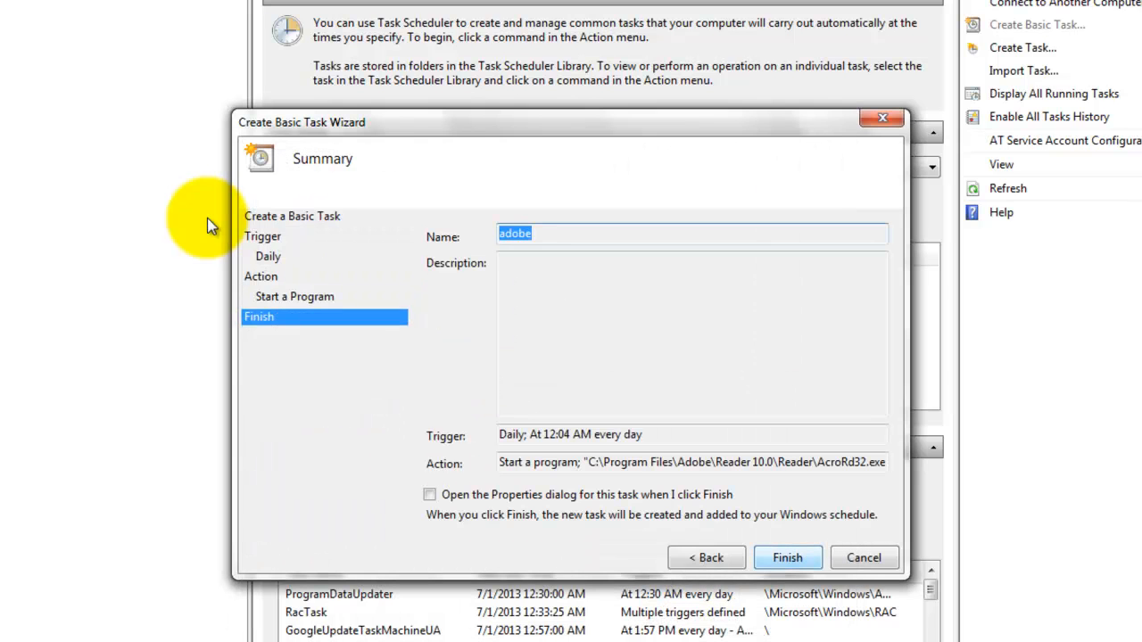
{"action": "left_click", "coordinate": [787, 557]}
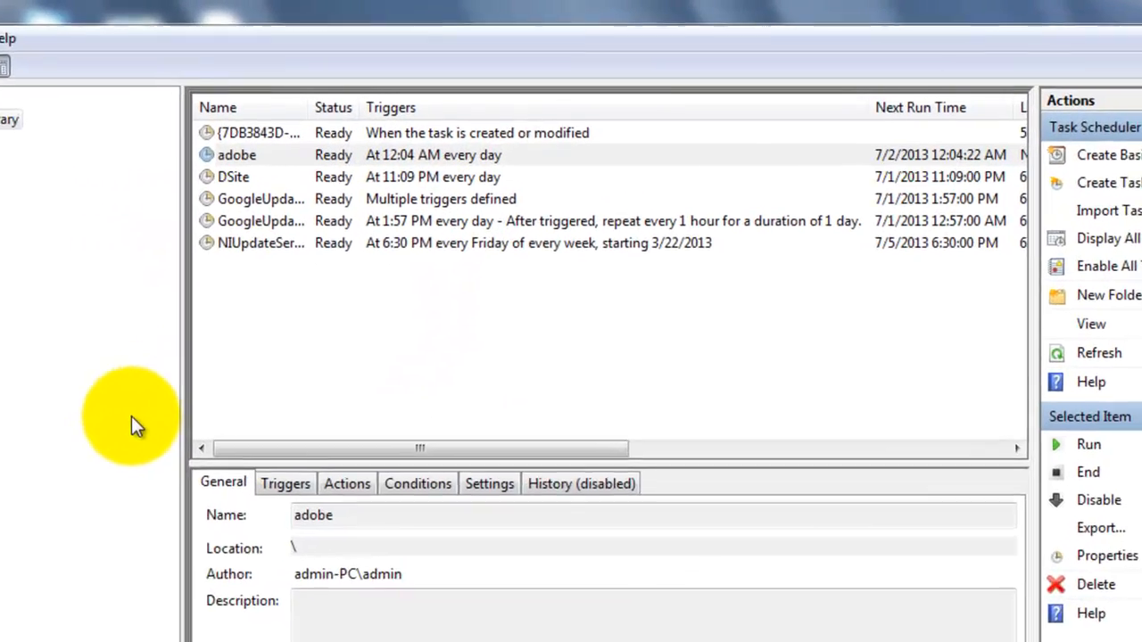
Bring up the context menu for the adobe task in the library
{"action": "right_click", "coordinate": [236, 154]}
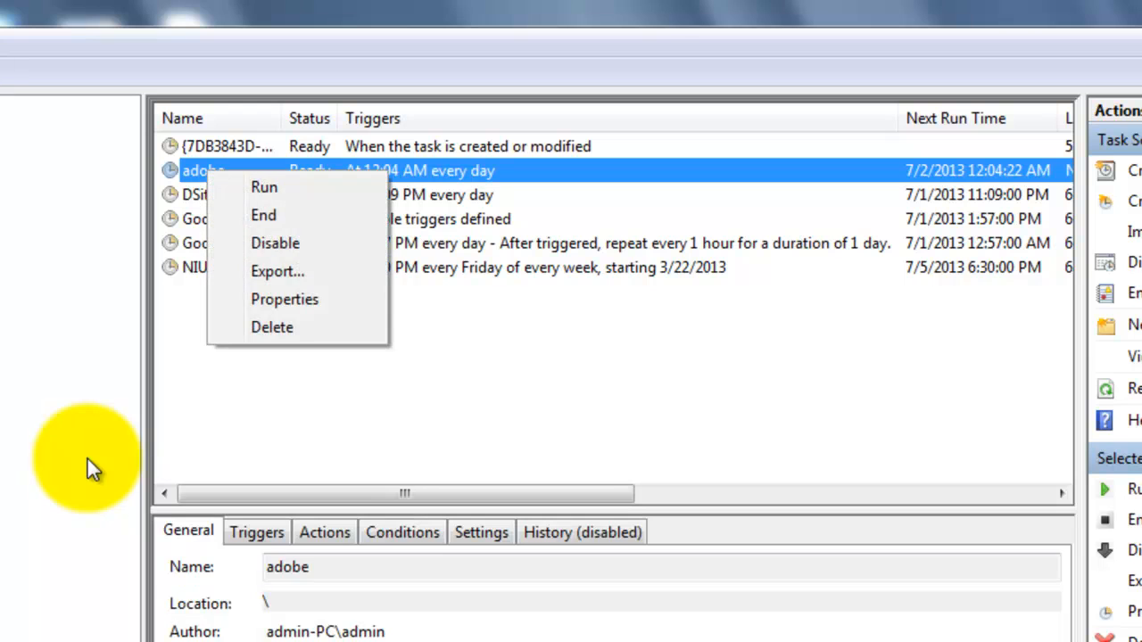
Edit the adobe task's daily trigger to fire at 12:10 AM
{"action": "left_click", "coordinate": [285, 299]}
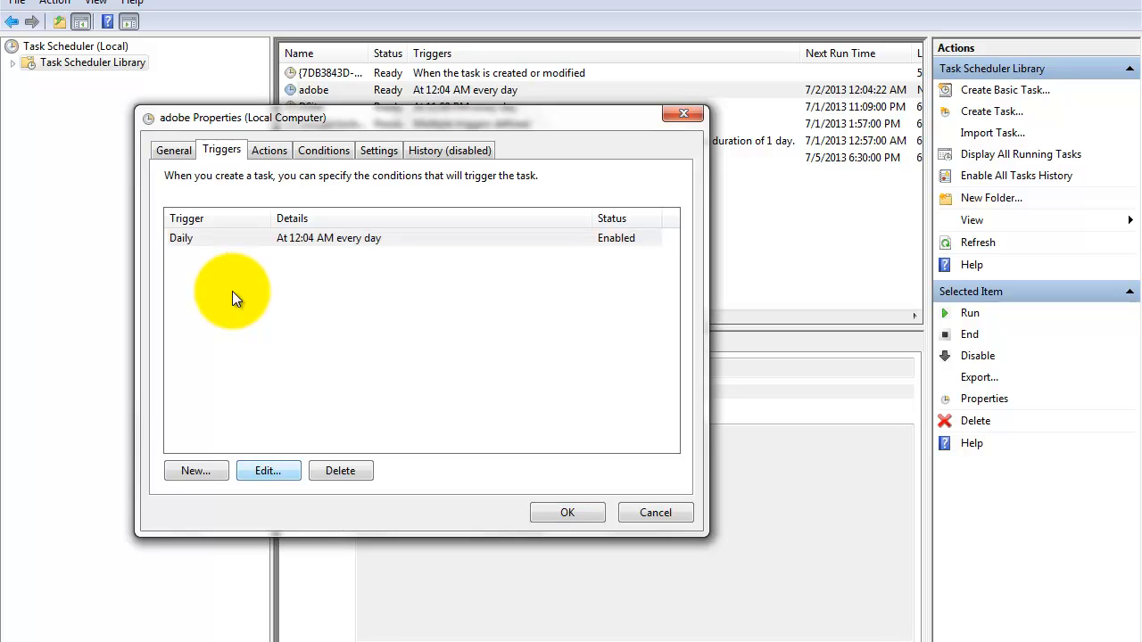
{"action": "left_click", "coordinate": [267, 471]}
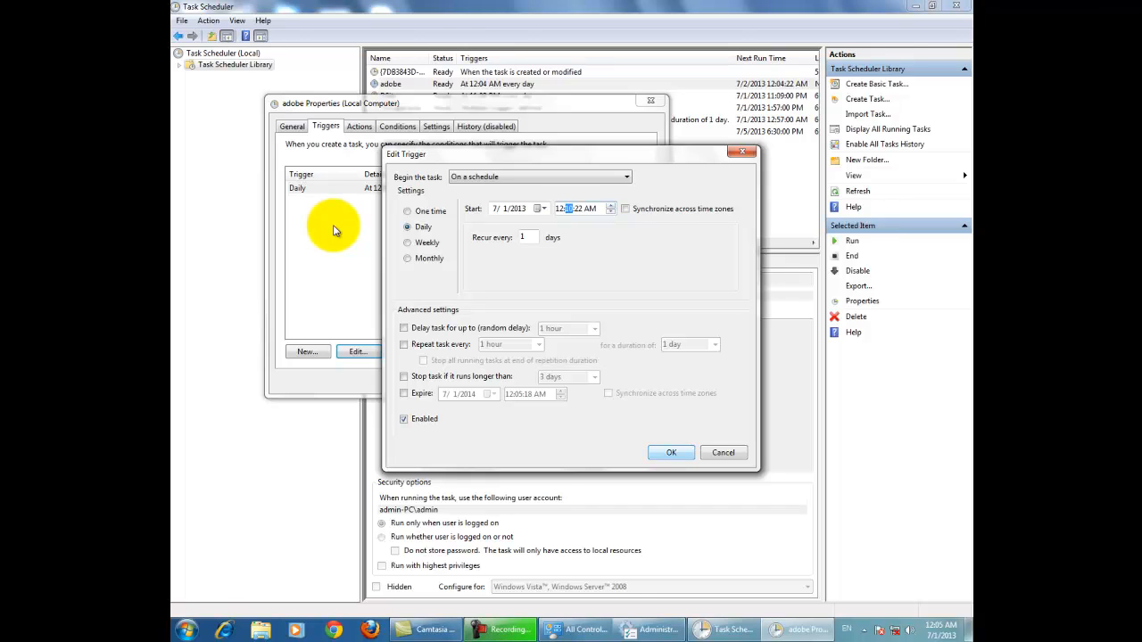
{"action": "left_click", "coordinate": [671, 453]}
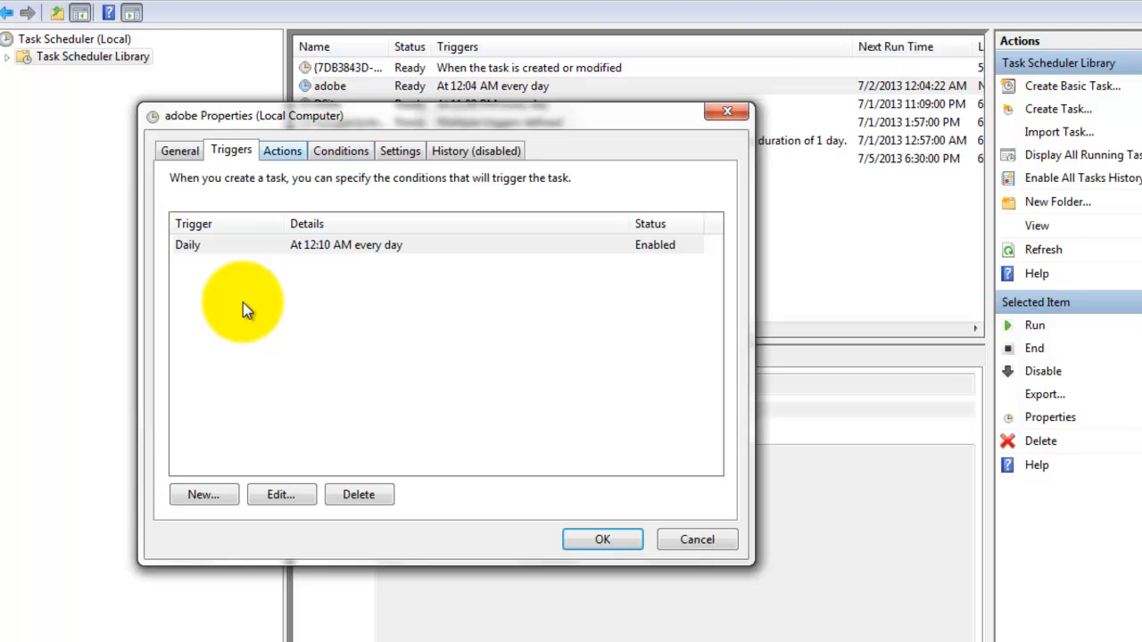
Enable 'Wake the computer to run this task' in the Conditions settings
{"action": "left_click", "coordinate": [341, 150]}
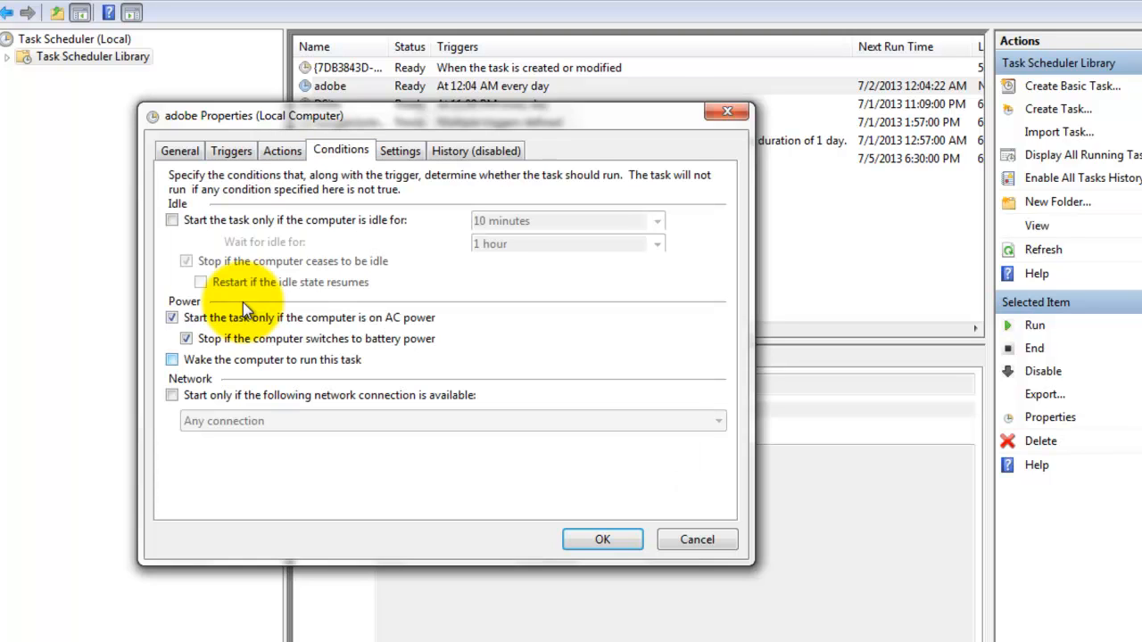
{"action": "left_click", "coordinate": [172, 360]}
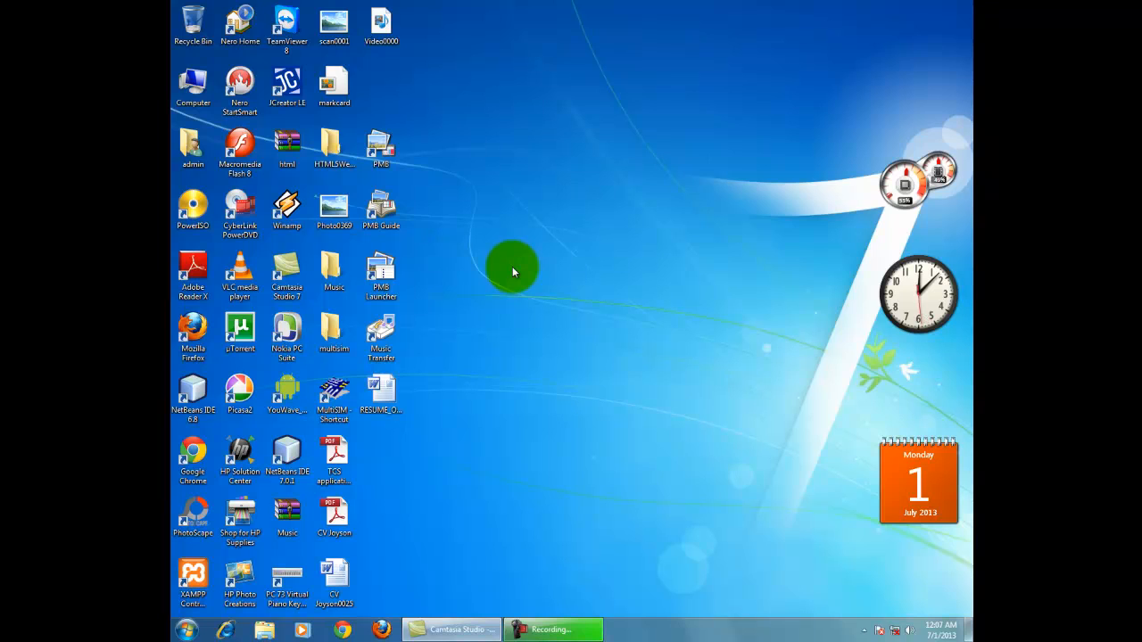
{"action": "mouse_move", "coordinate": [722, 187]}
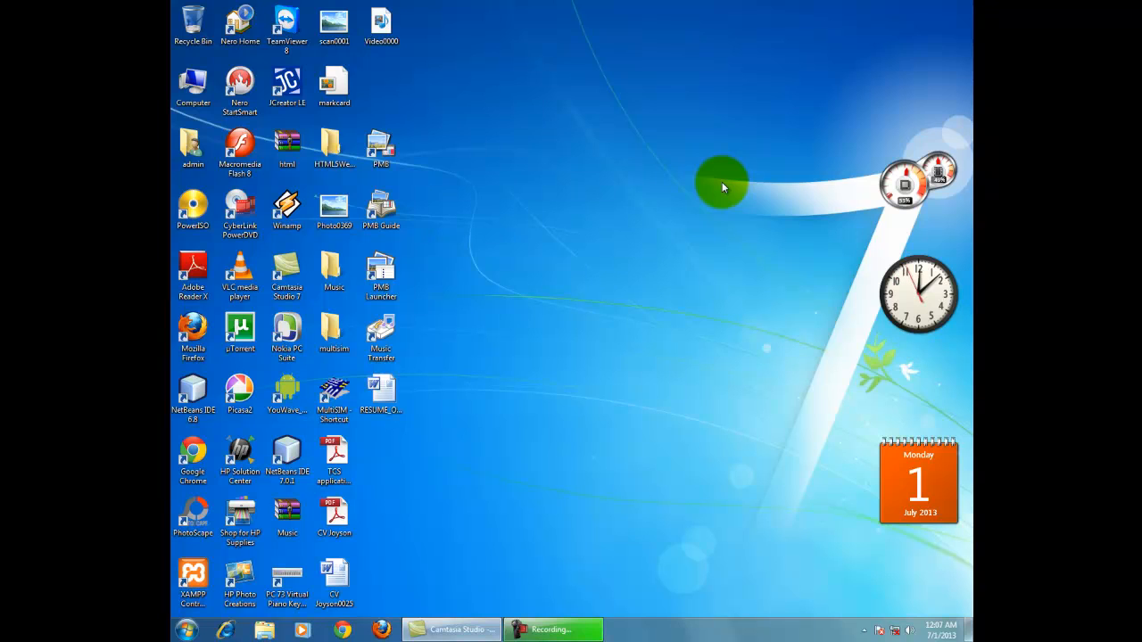
Restart the computer from the Start menu's shut down options
{"action": "left_click", "coordinate": [187, 630]}
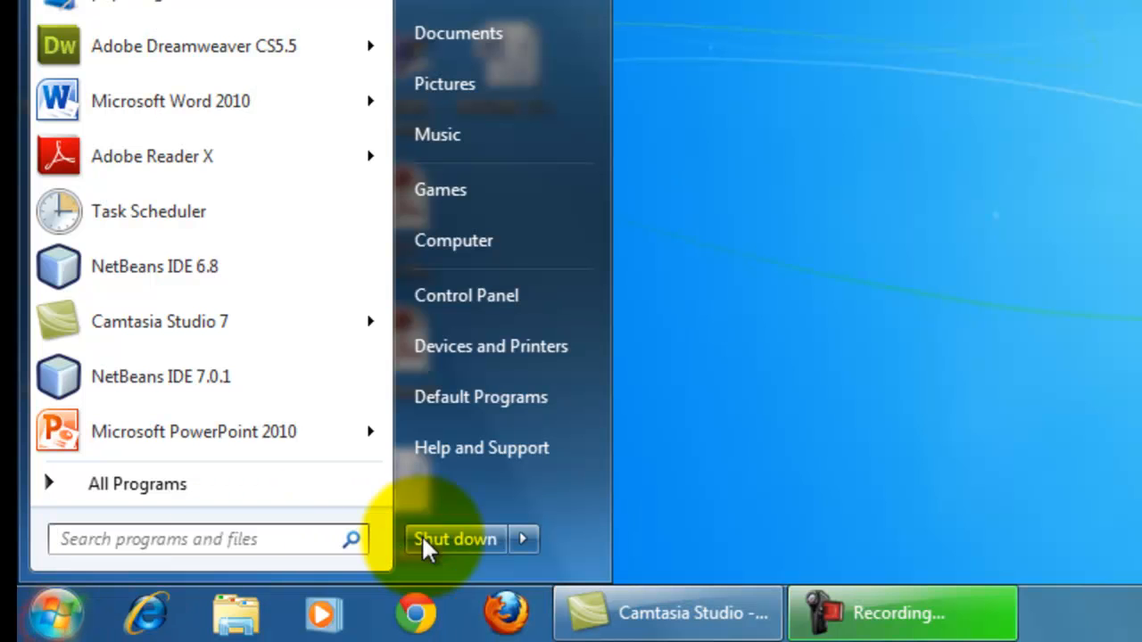
{"action": "left_click", "coordinate": [523, 539]}
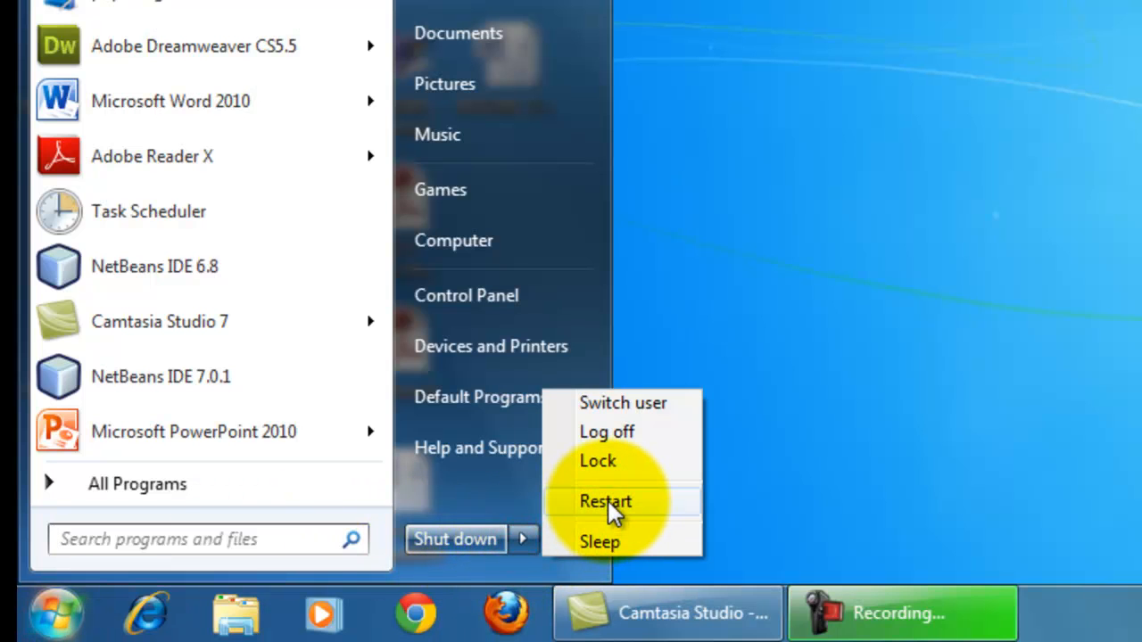
{"action": "left_click", "coordinate": [605, 500]}
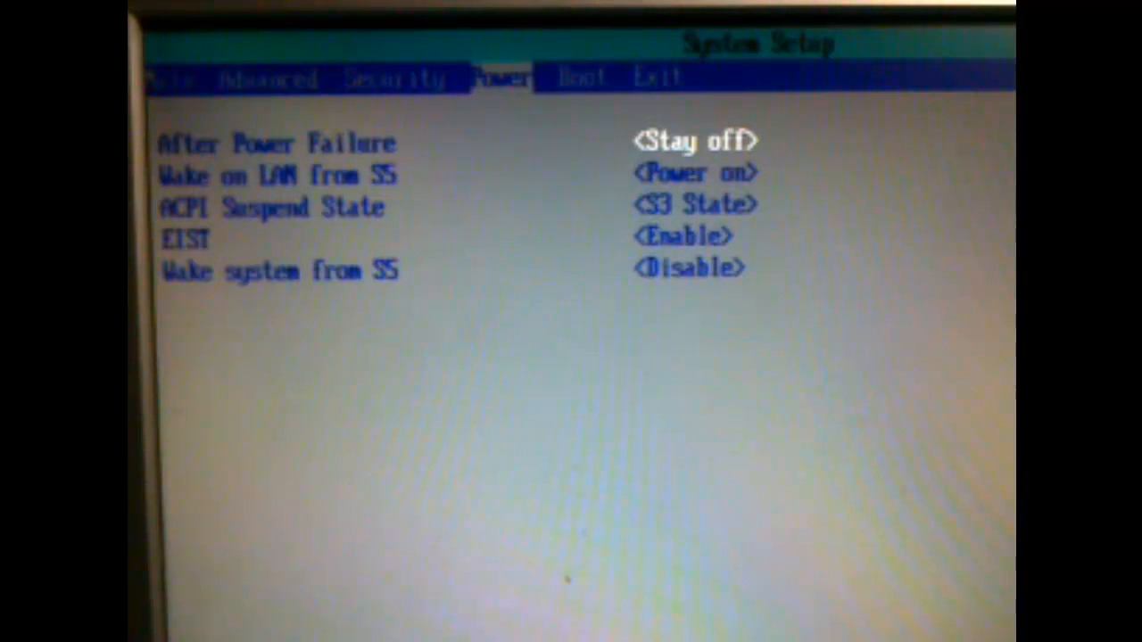
Set Wake system from S5 to Enable on the BIOS Power page
{"action": "key", "text": "down"}
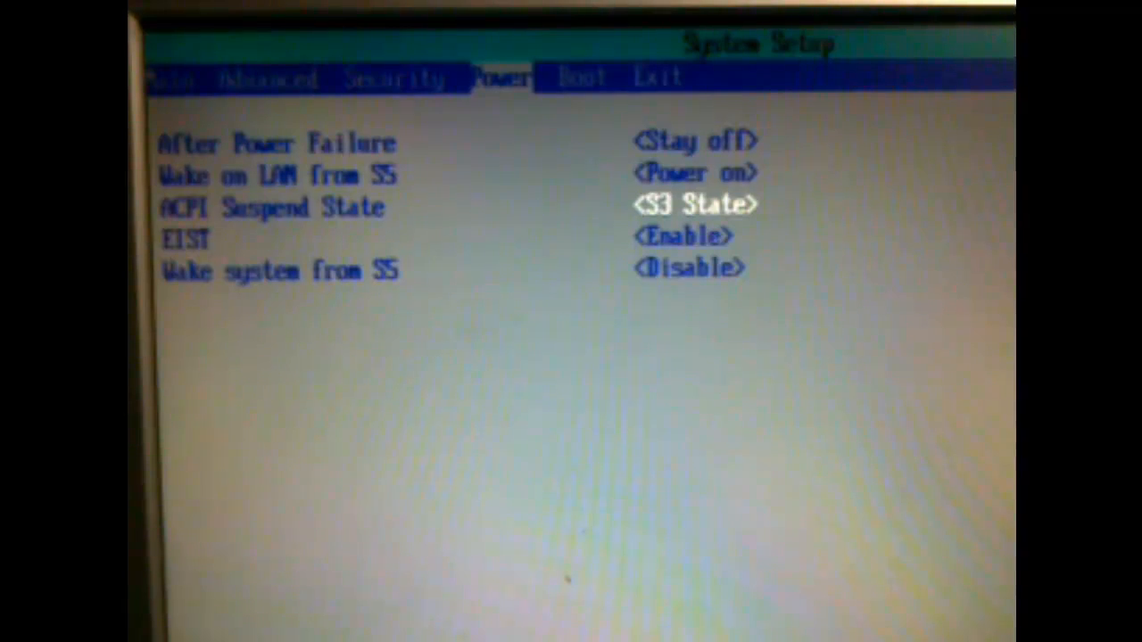
{"action": "key", "text": "Down"}
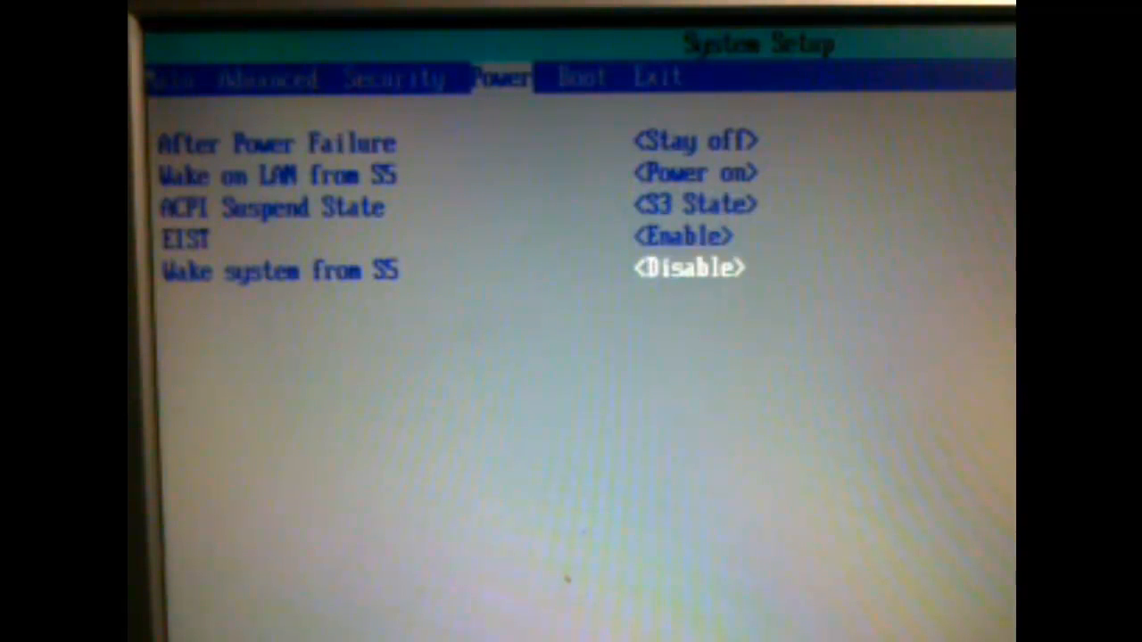
{"action": "left_click", "coordinate": [687, 268]}
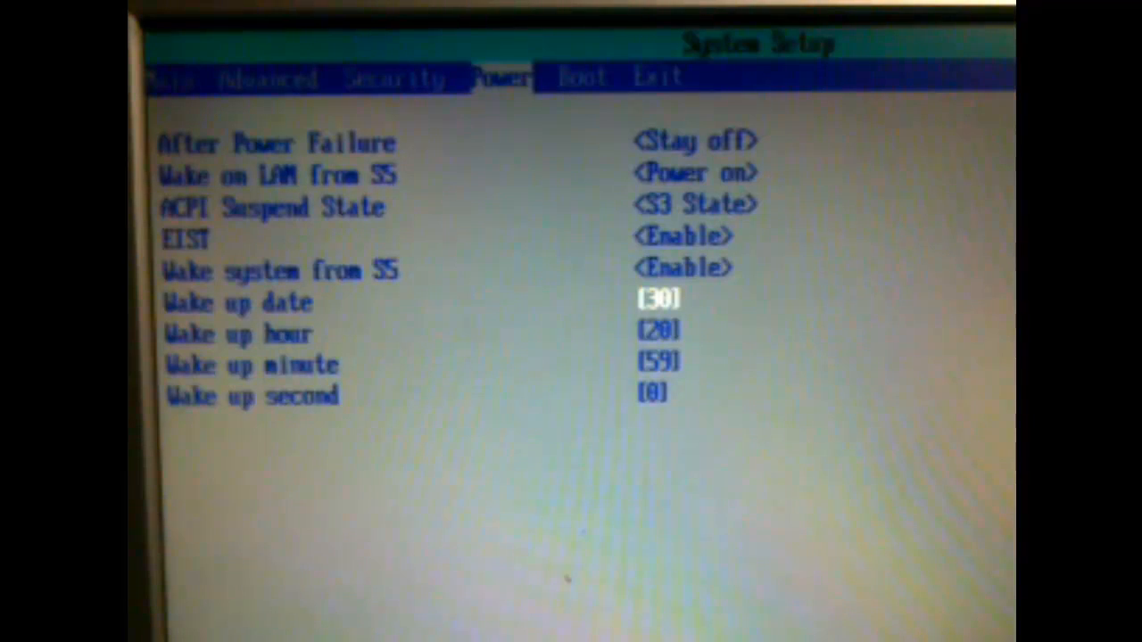
Set the BIOS wake-up hour to 4, leaving date 30, minute 59, second 0
{"action": "key", "text": "Down"}
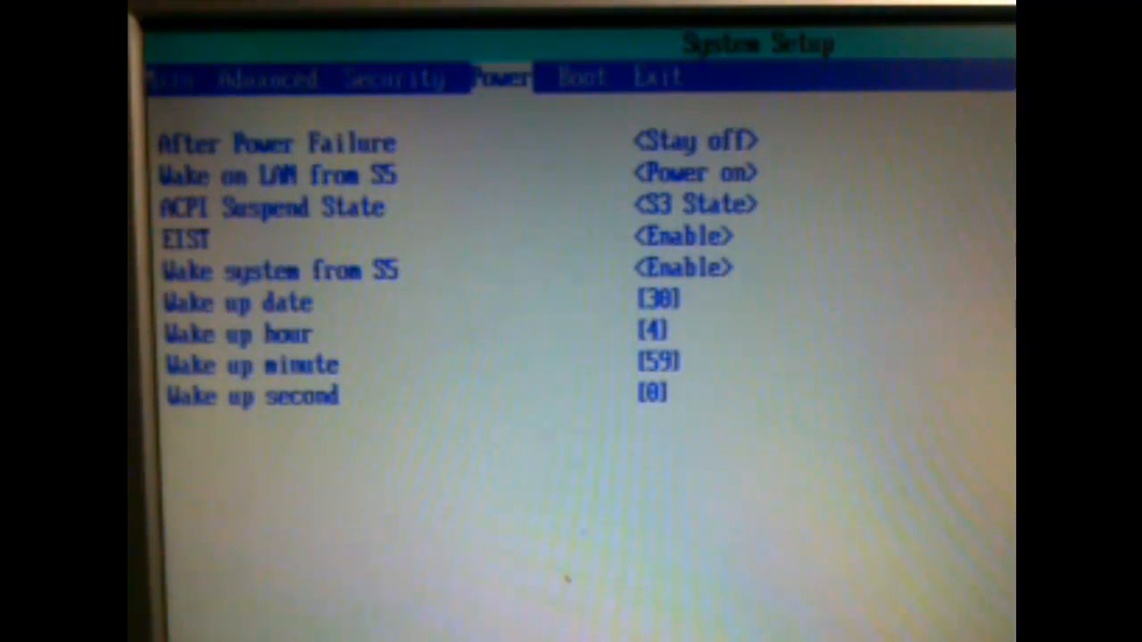
{"action": "left_click", "coordinate": [656, 360]}
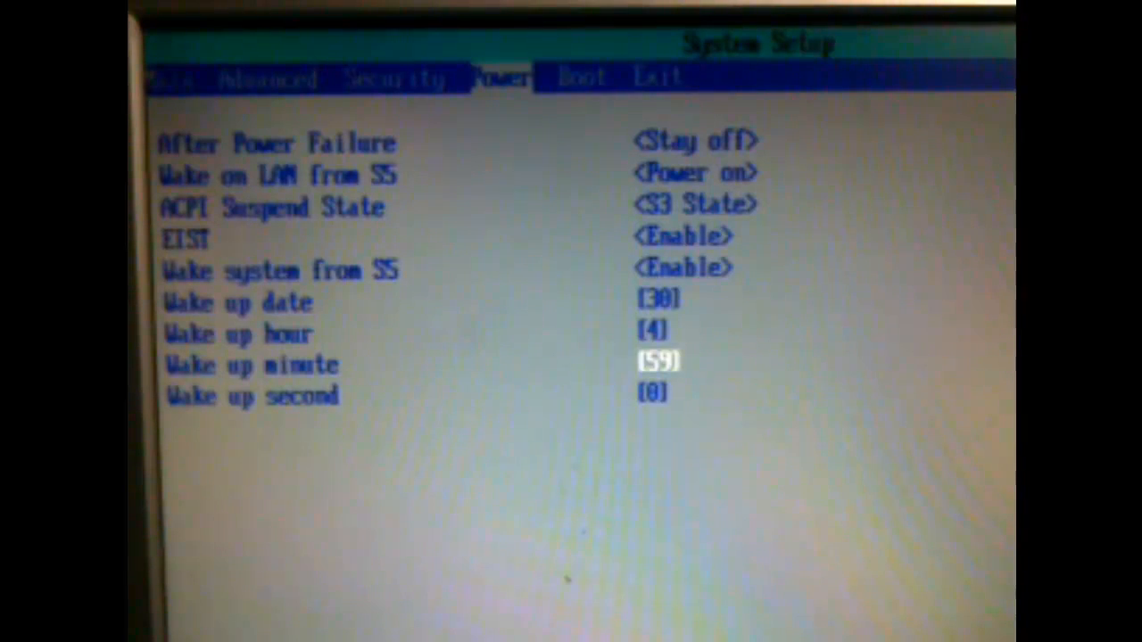